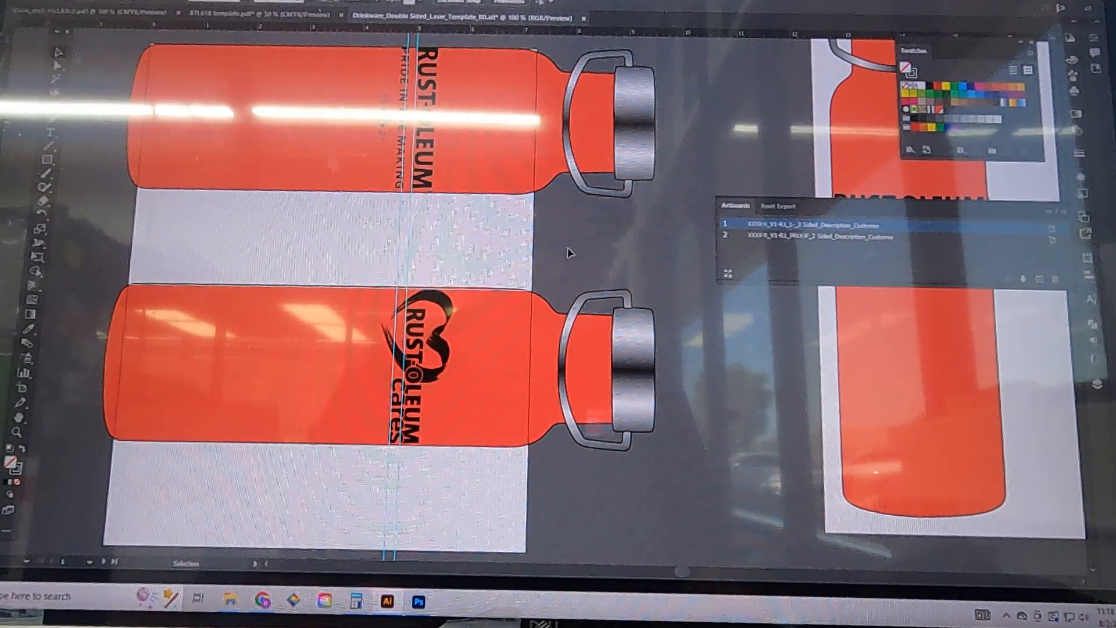
pyautogui.moveTo(605, 247)
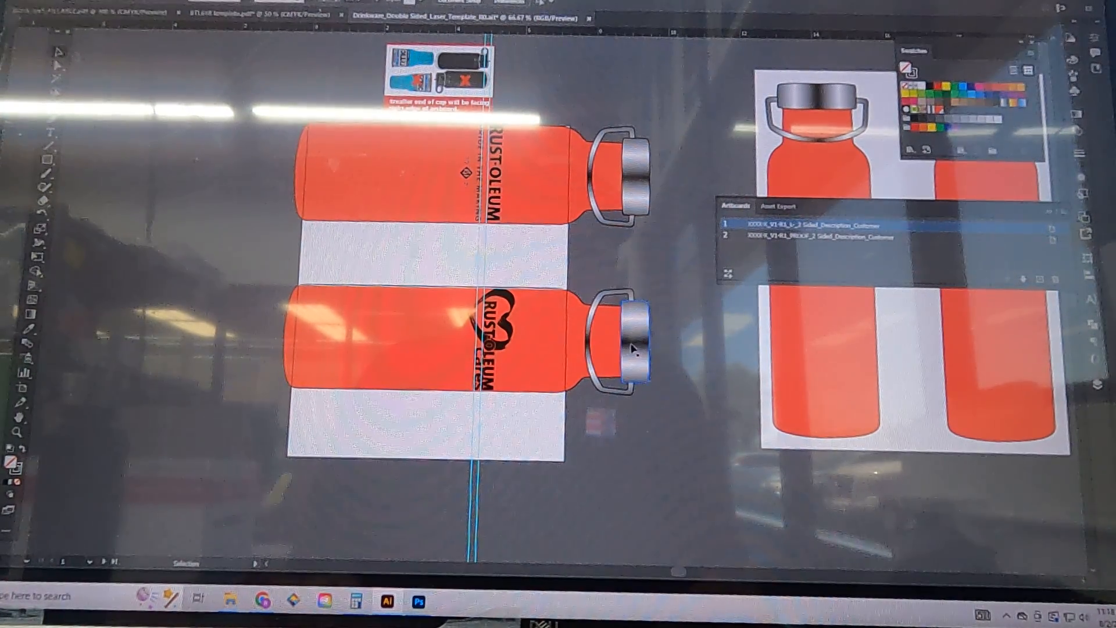
# Begin renaming artboard 1 by double-clicking its name in the Artboards panel.
pyautogui.click(620, 349)
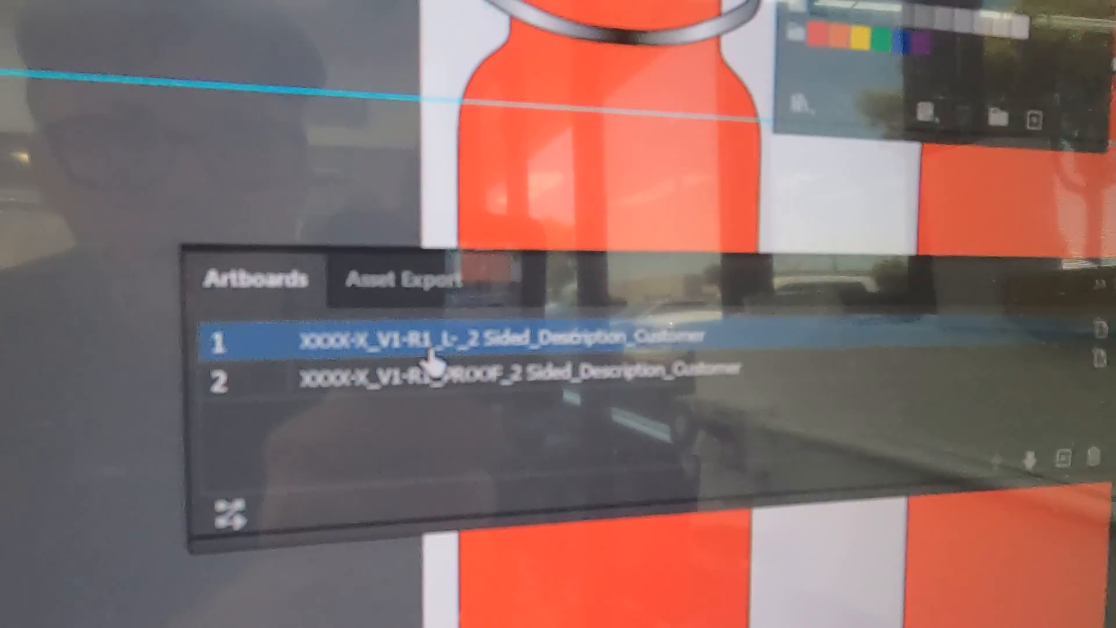
pyautogui.doubleClick(463, 339)
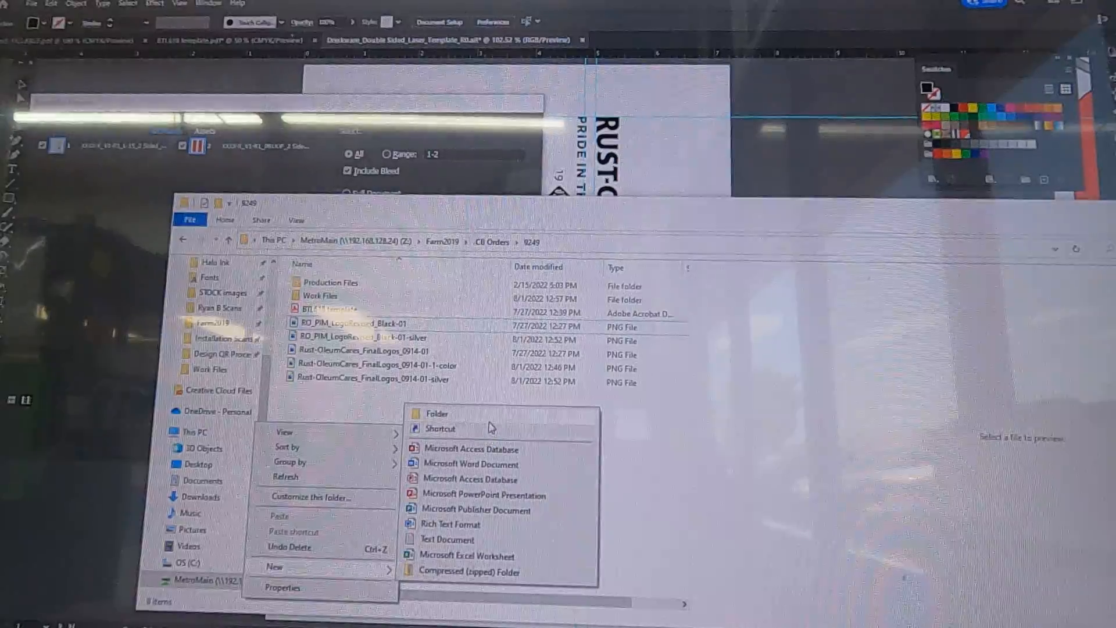
# Add a folder named 'Laser' inside the 9249 order folder.
pyautogui.click(436, 413)
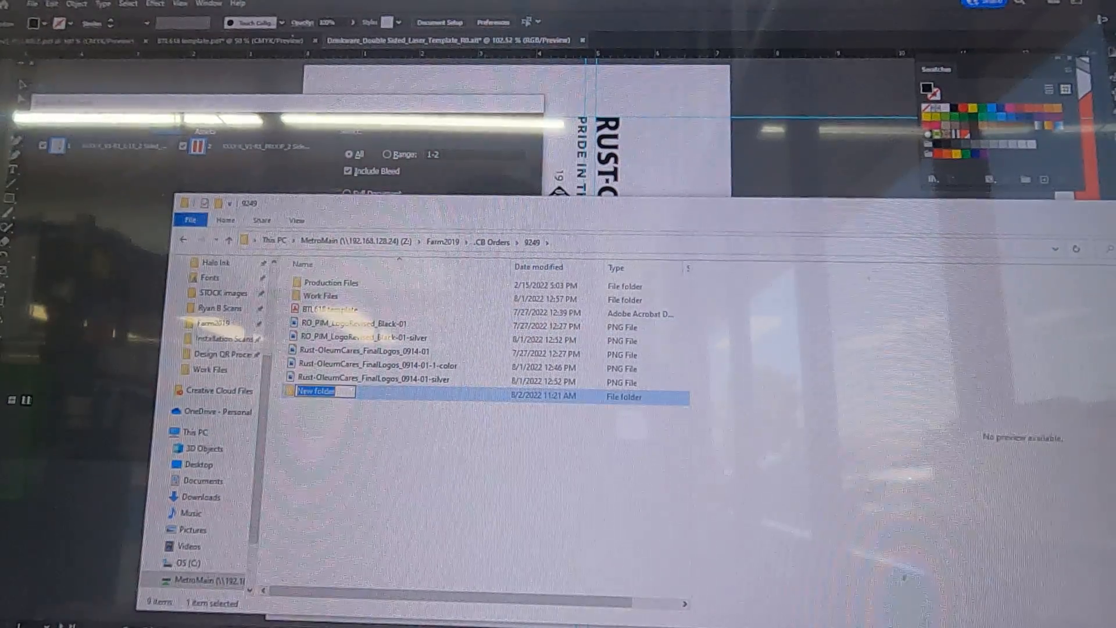
pyautogui.write('Lasers')
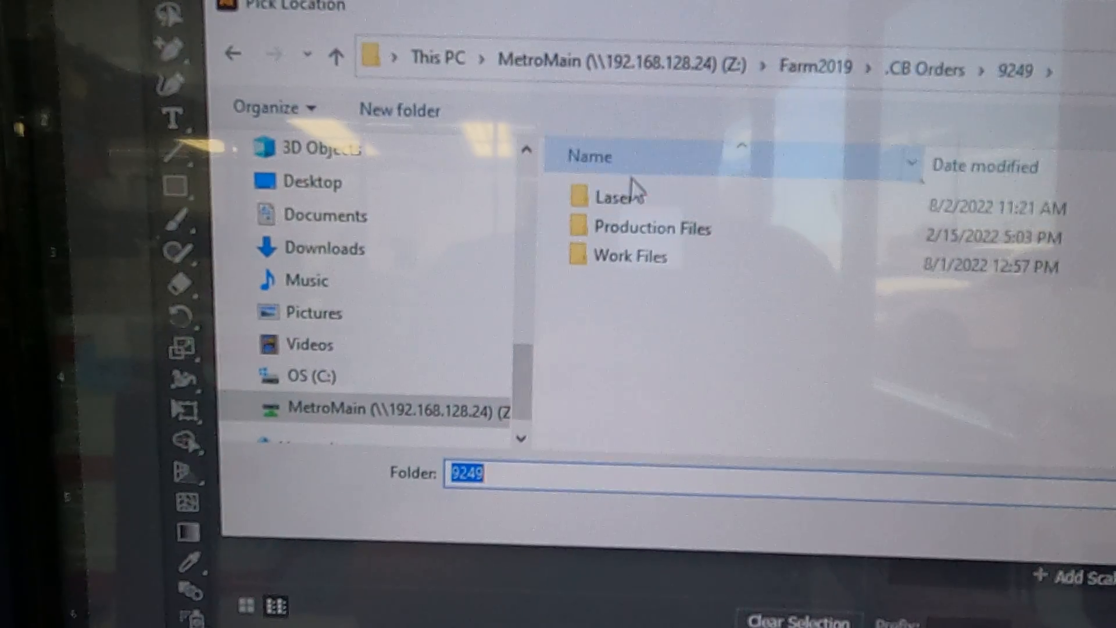
# Open the empty Laser folder in the export location picker.
pyautogui.doubleClick(624, 196)
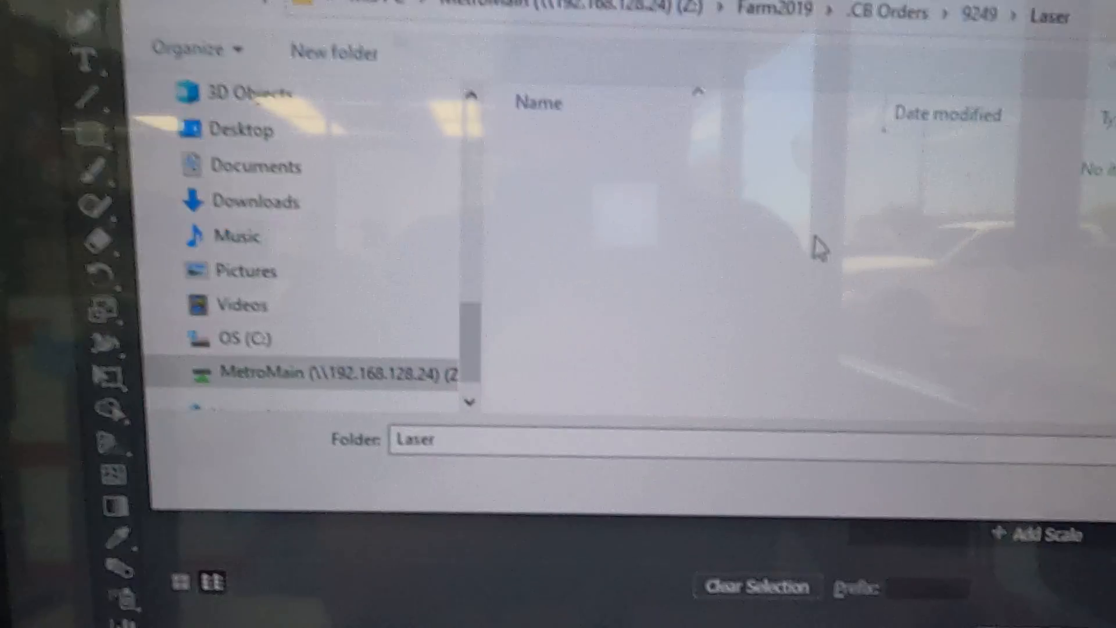